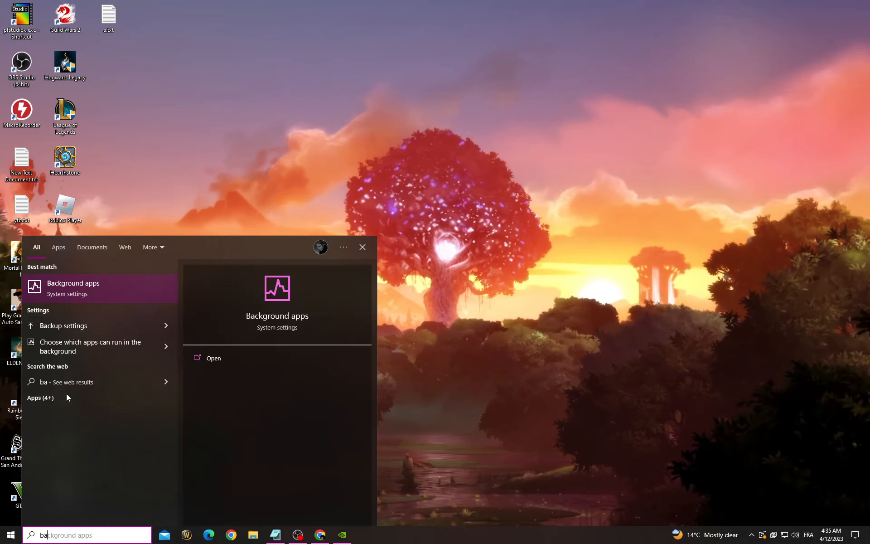
Step: Open the background apps settings, then reach the Windows Update page showing the pending 2023-04 update
click(73, 289)
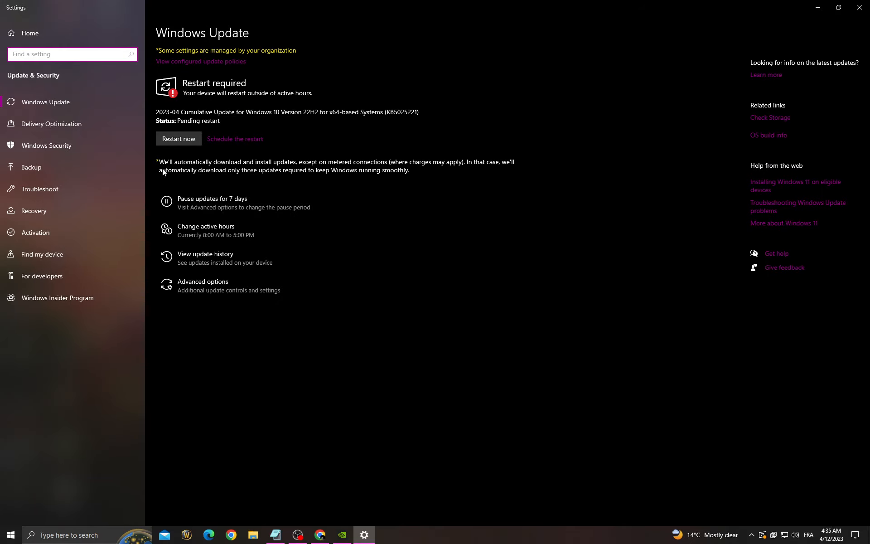
Step: Launch GeForce Experience and check for driver updates, confirming Game Ready 531.41 is latest
click(10, 535)
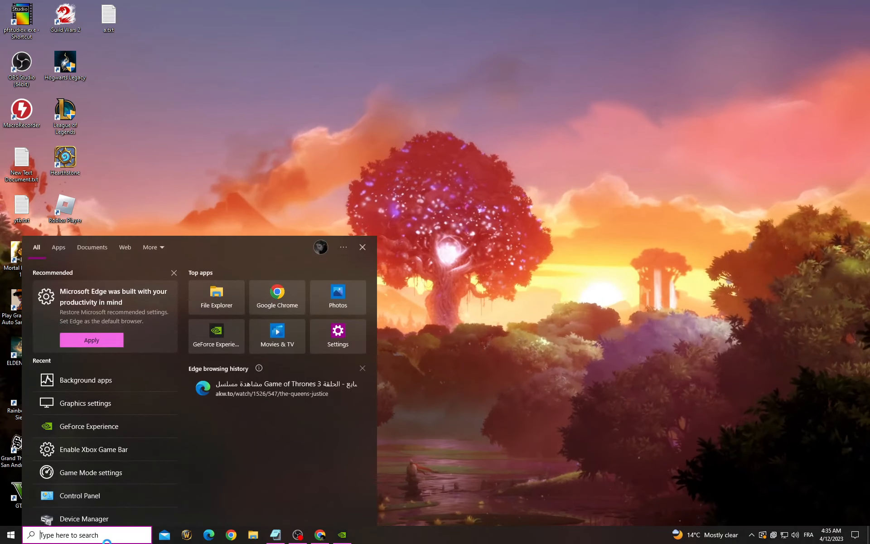
text(geForce Experience)
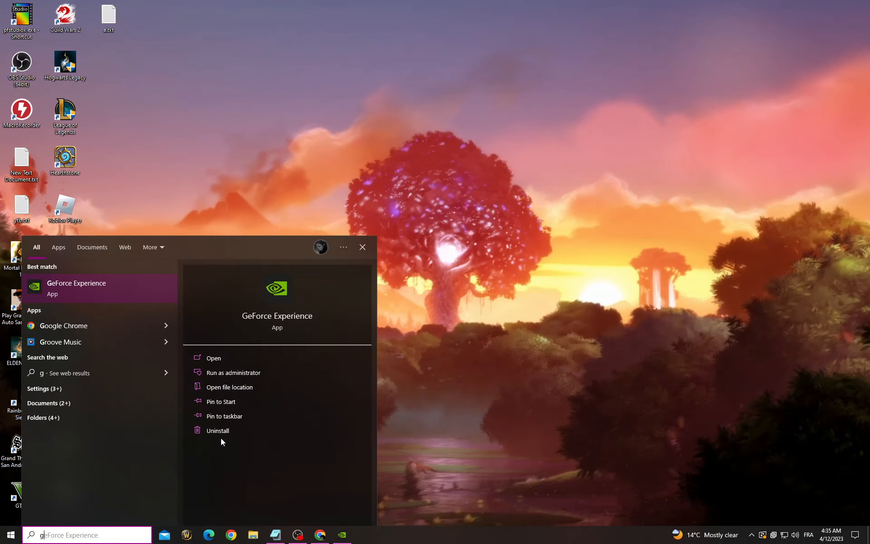
click(213, 358)
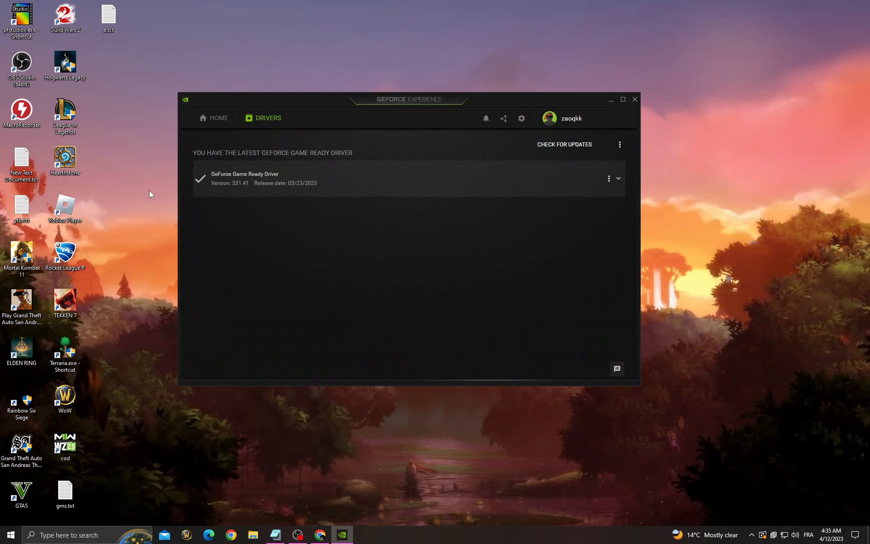
click(564, 144)
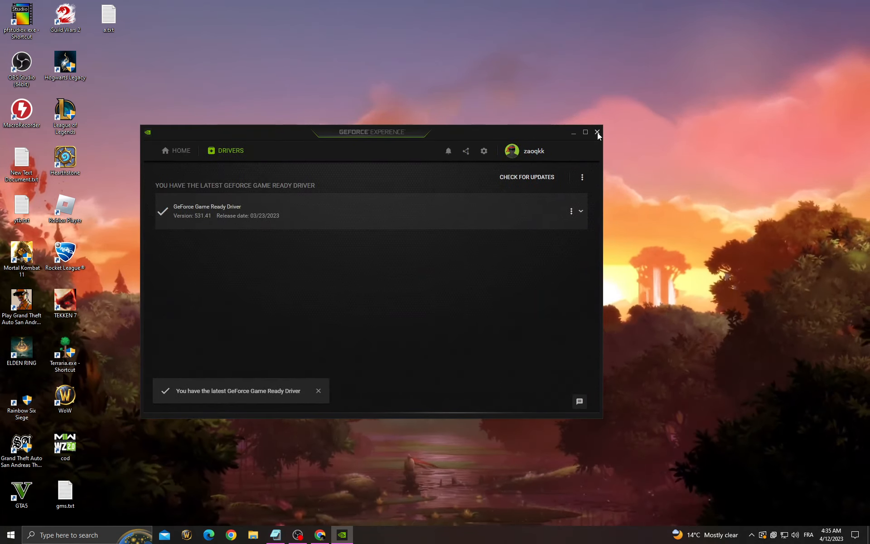
mouse_move(598, 134)
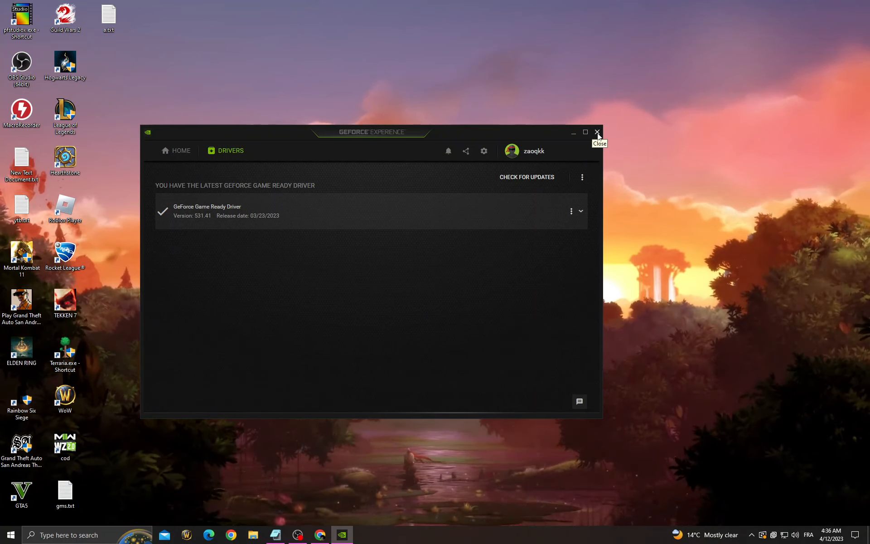
Step: Close GeForce Experience and switch to the OBS Studio window from the taskbar
click(598, 132)
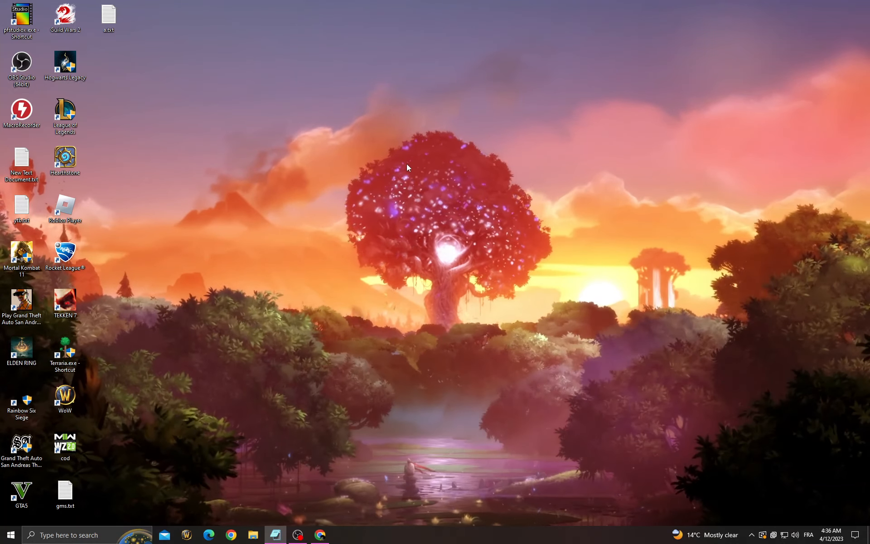
click(298, 535)
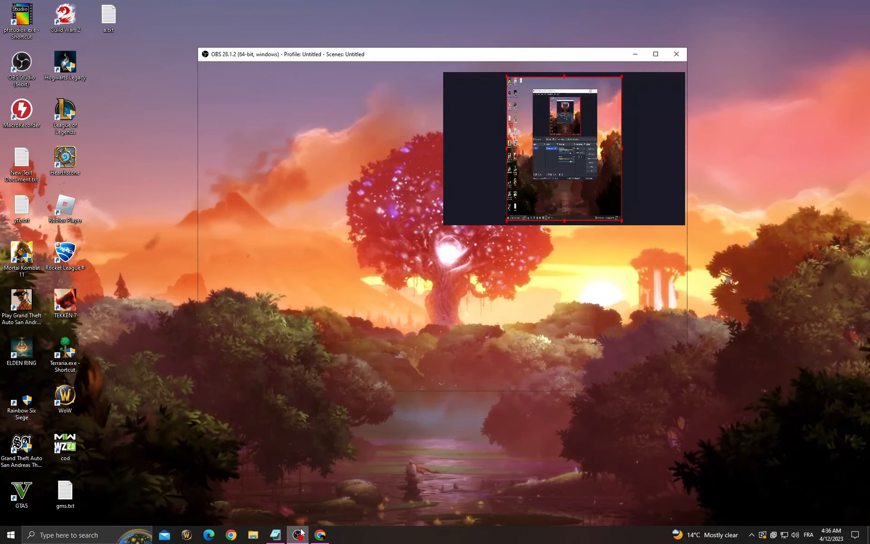